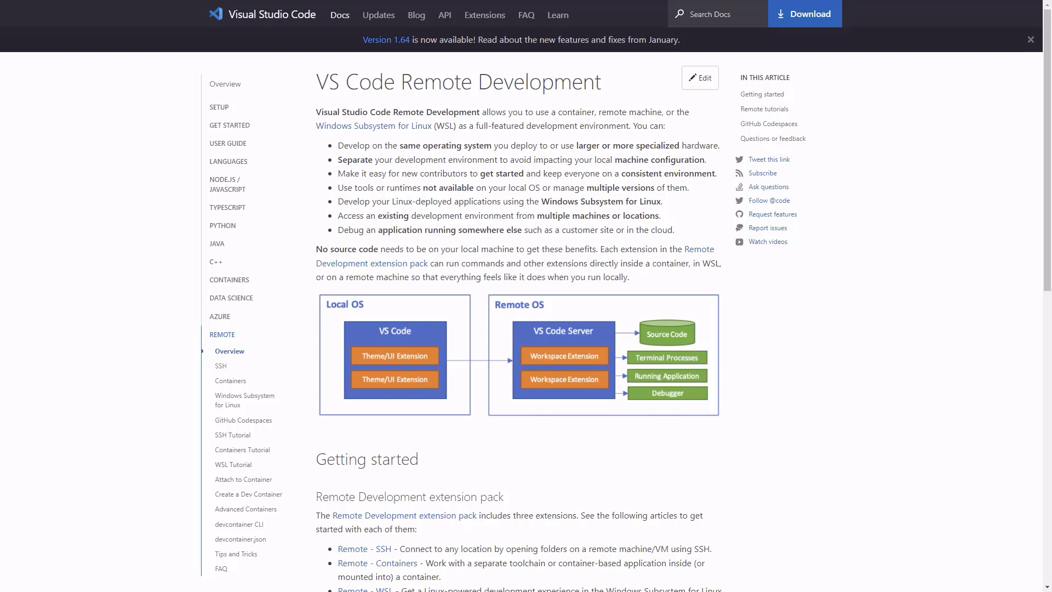
mouse_move(172, 291)
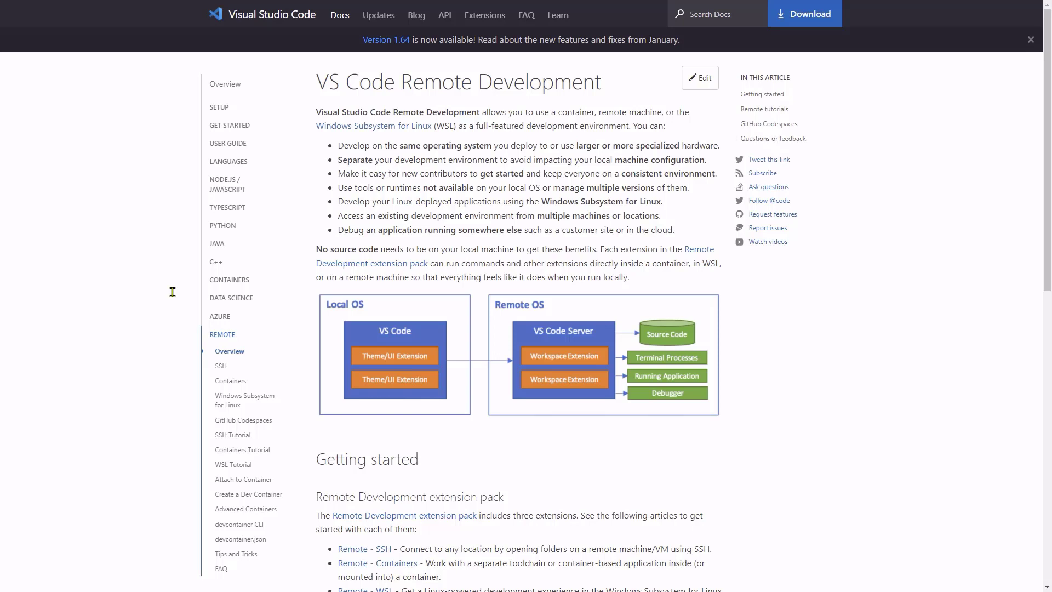
Step: Scroll the Remote Development page down to the extension pack list and Remote tutorials table
scroll("down", 3)
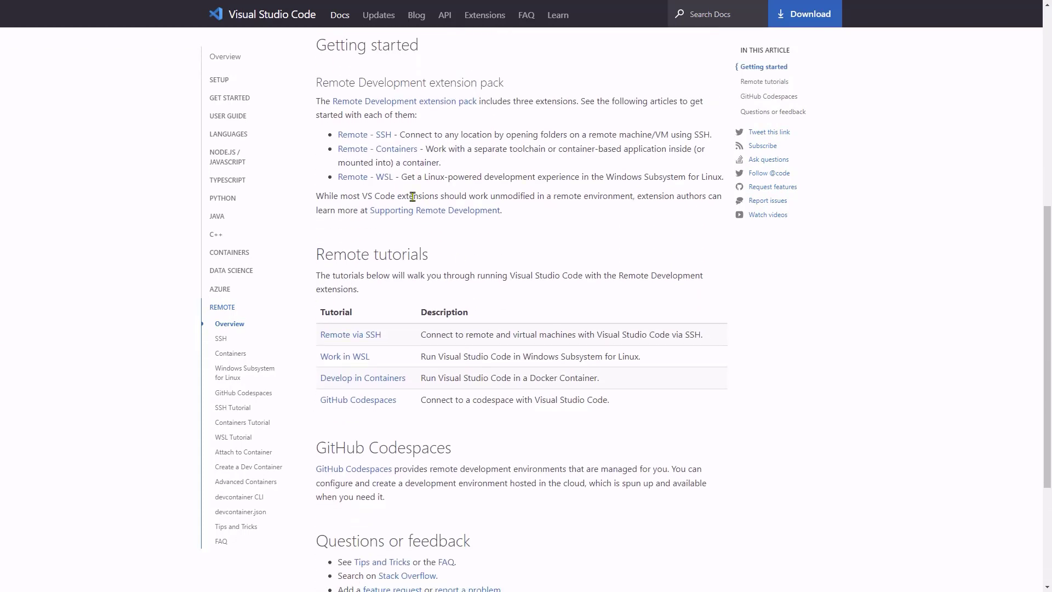
mouse_move(405, 100)
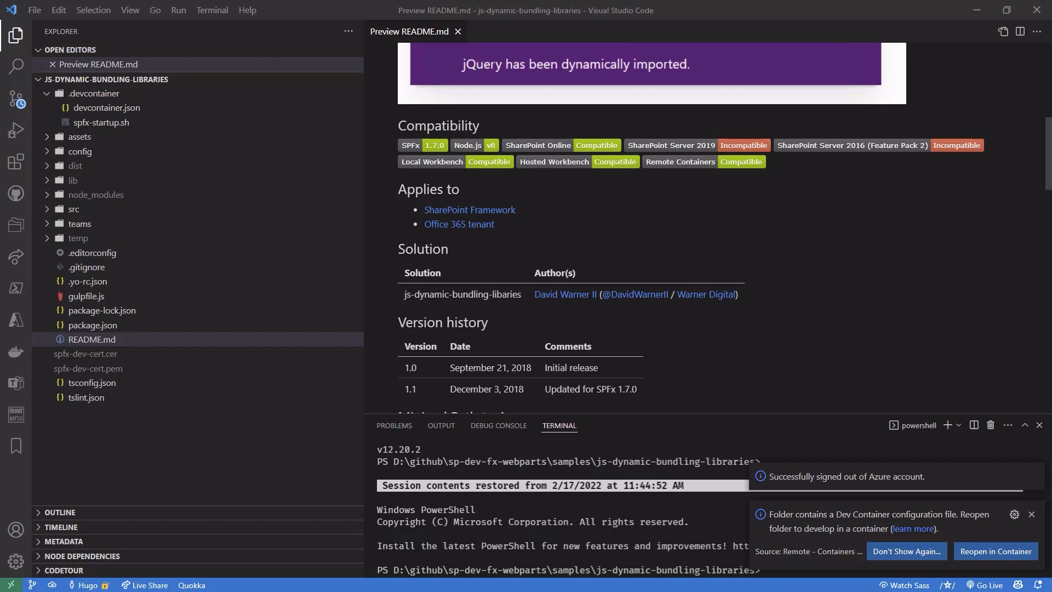
mouse_move(829, 47)
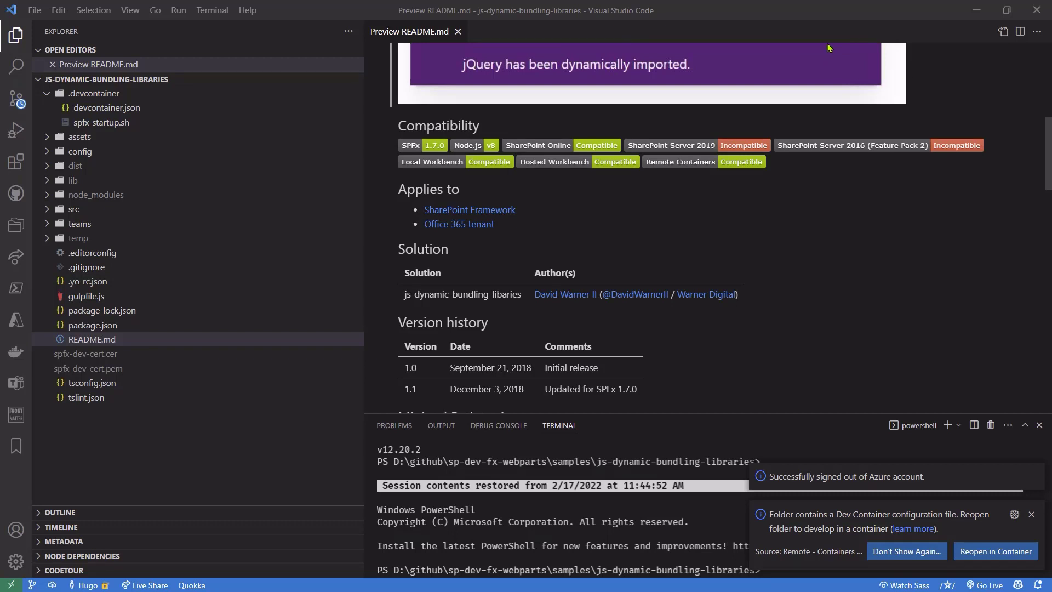
Step: Scroll the README preview down to the Minimal Path to Awesome steps
scroll("down", 3)
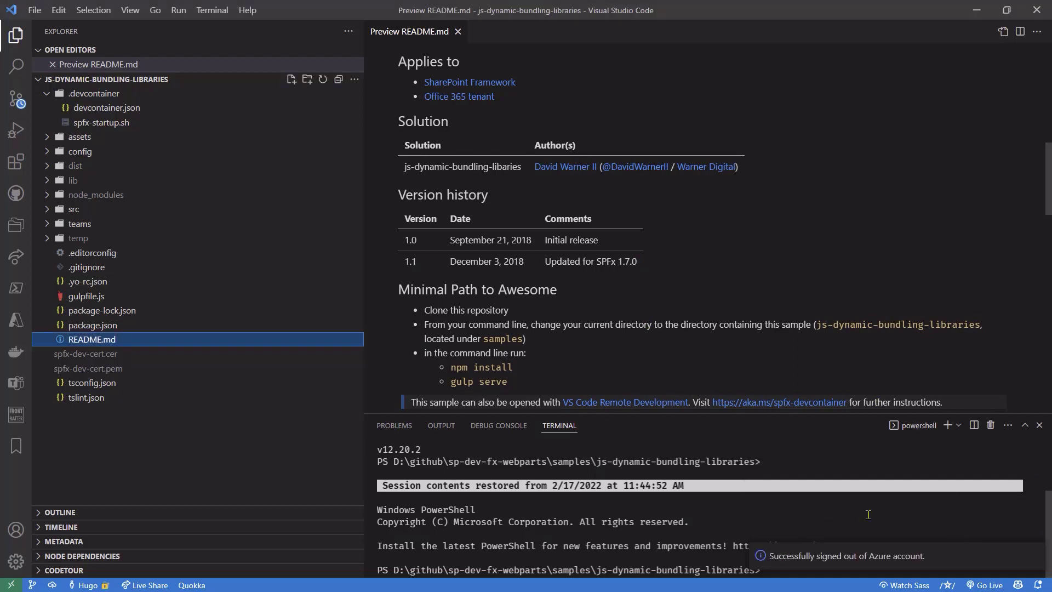
mouse_move(922, 440)
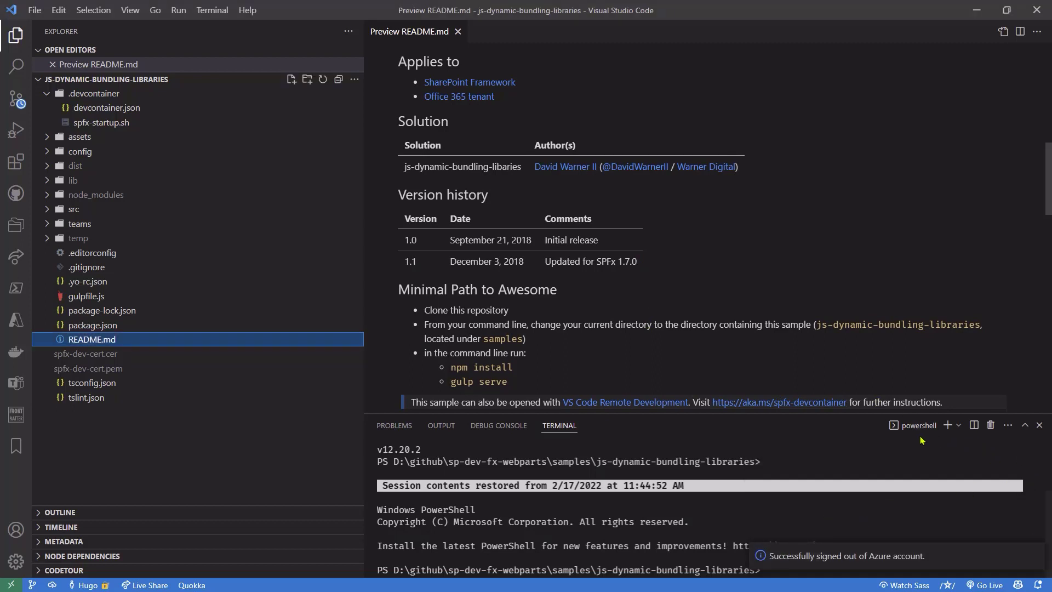
Step: Run node -v in a new PowerShell terminal, reporting v12.20.2
left_click(947, 426)
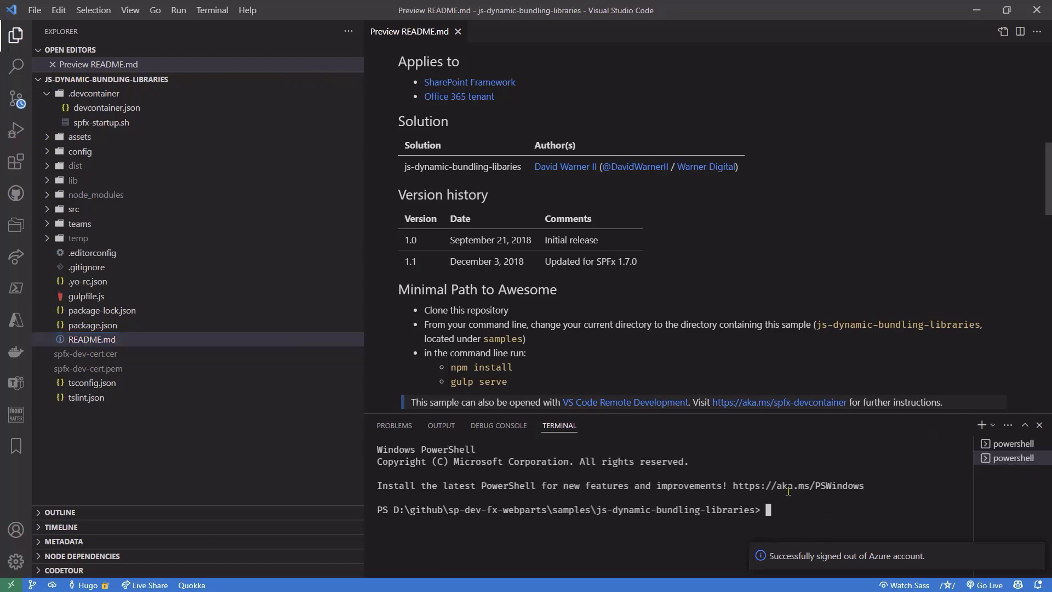
type("h")
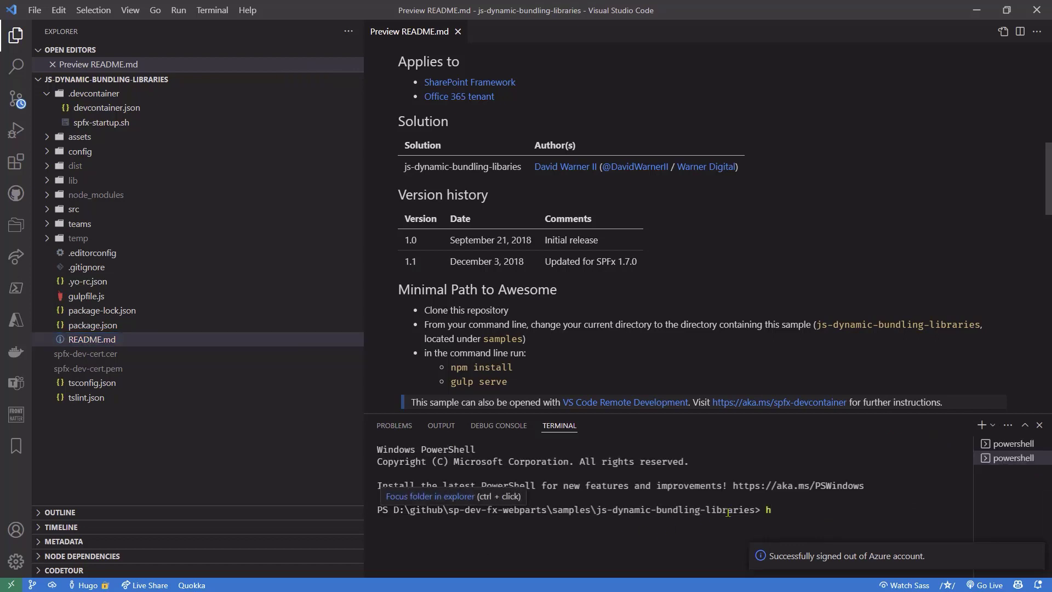
type("ode -")
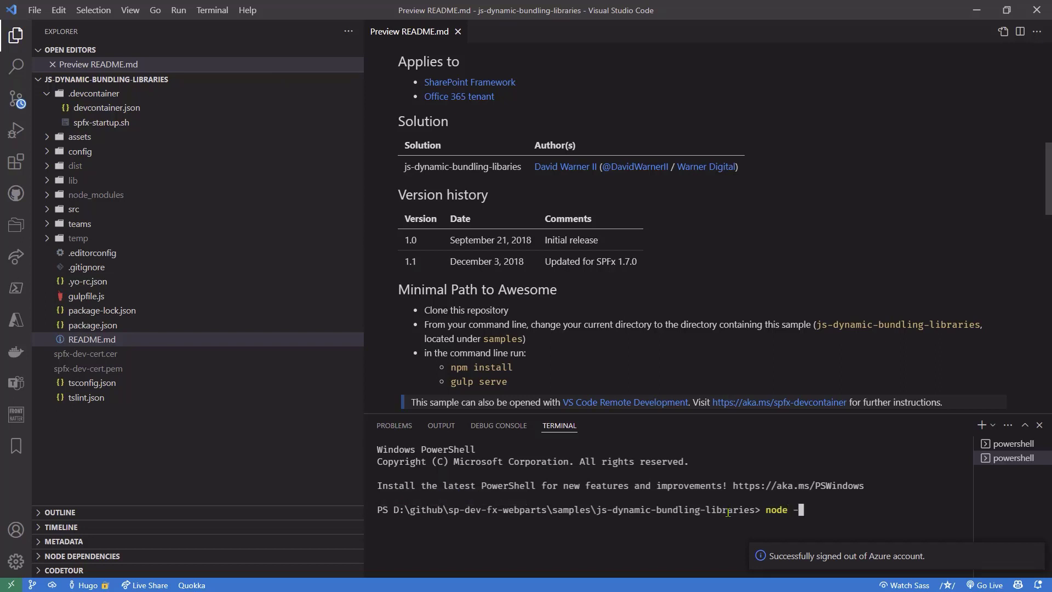
key("Enter")
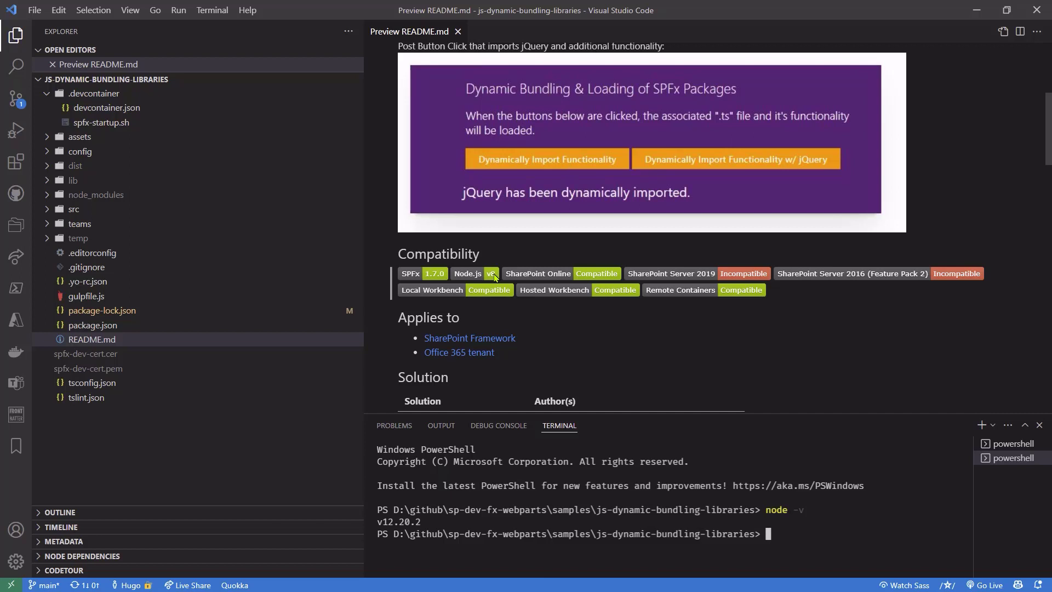
mouse_move(213, 525)
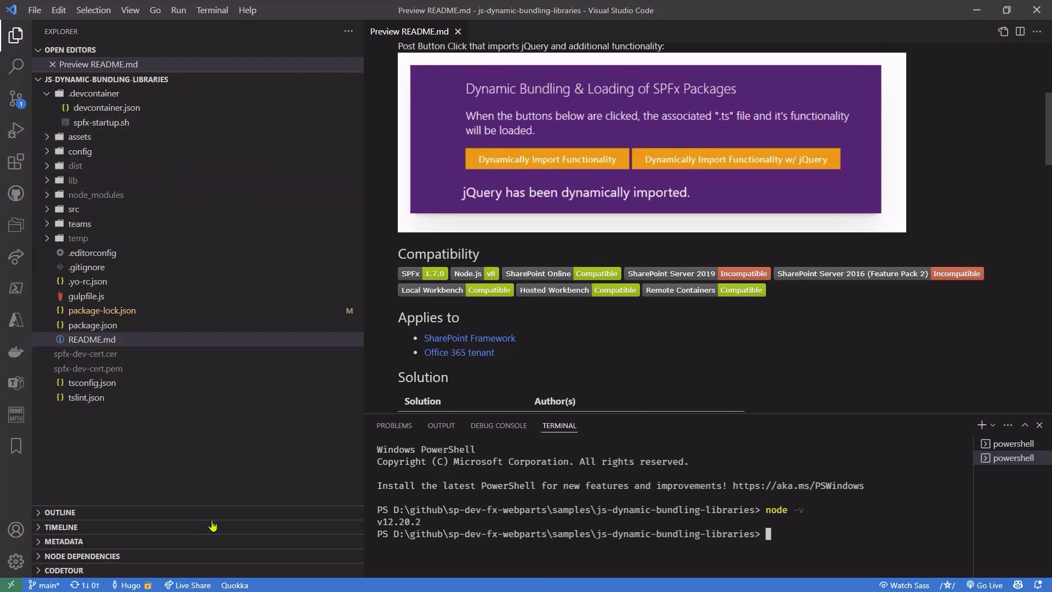
mouse_move(274, 150)
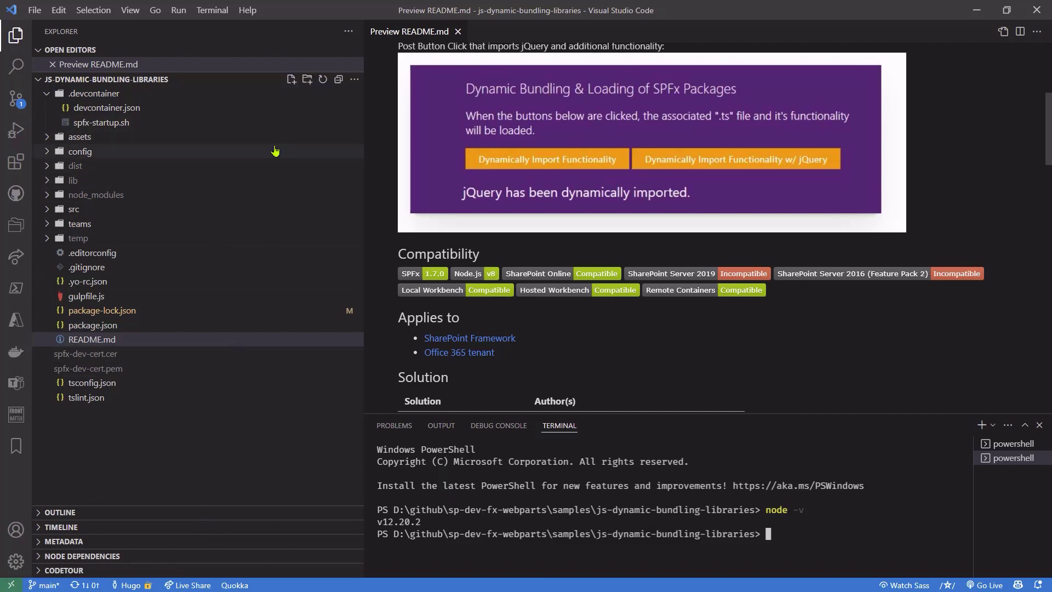
mouse_move(102, 122)
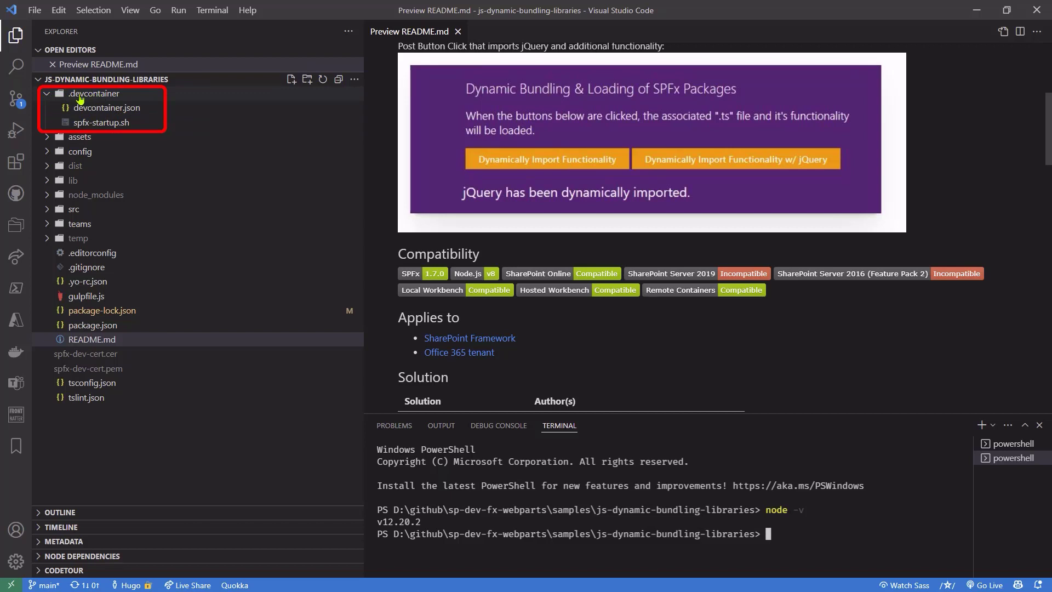
Step: Open .devcontainer/devcontainer.json showing the SPFx 1.7.0 image and ports 4321, 35729, 5432
left_click(93, 93)
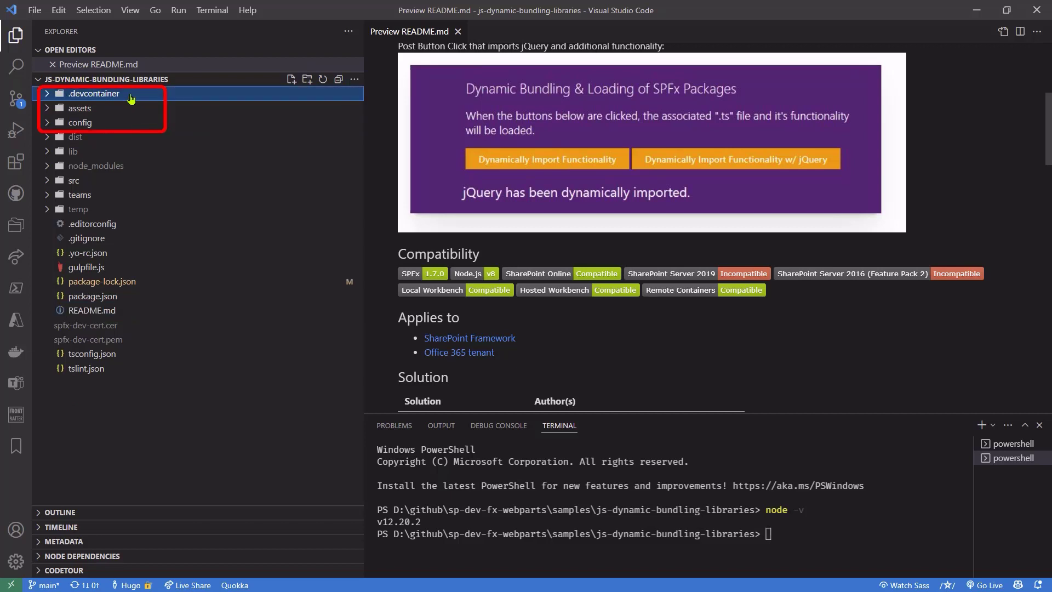
left_click(93, 93)
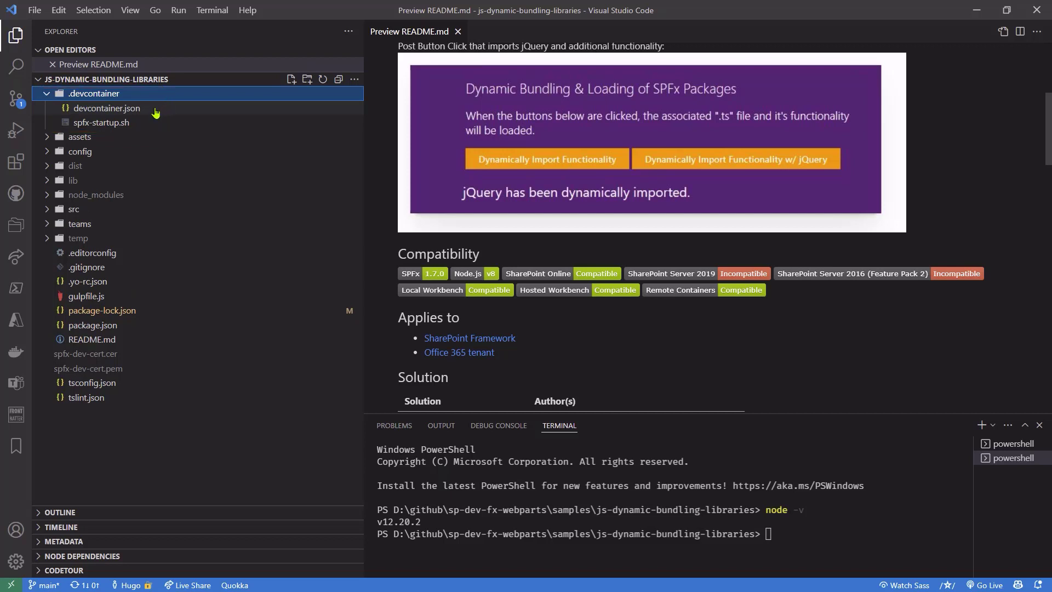
double_click(106, 108)
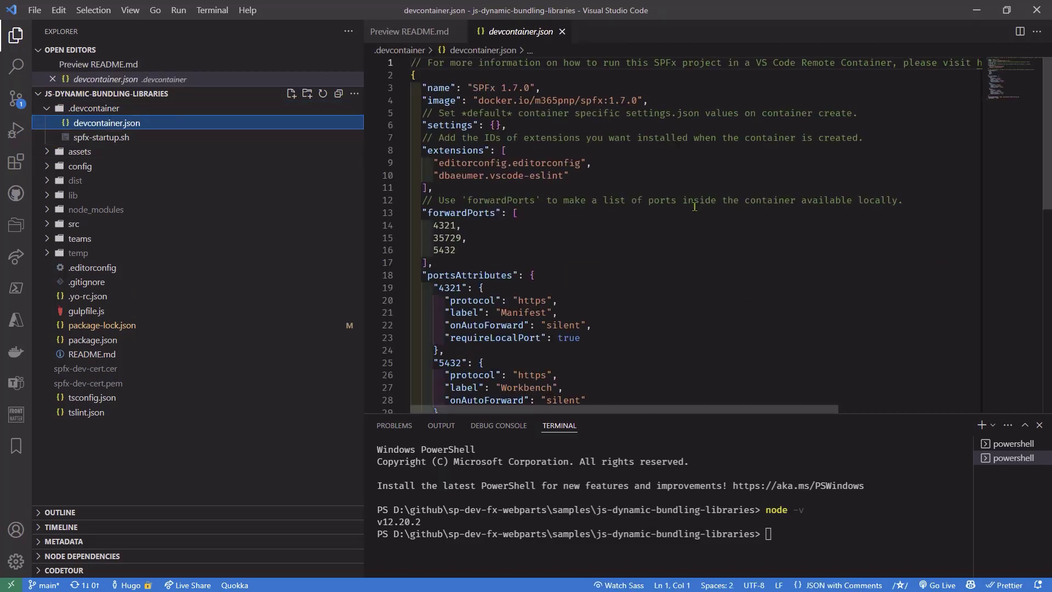
left_click(106, 123)
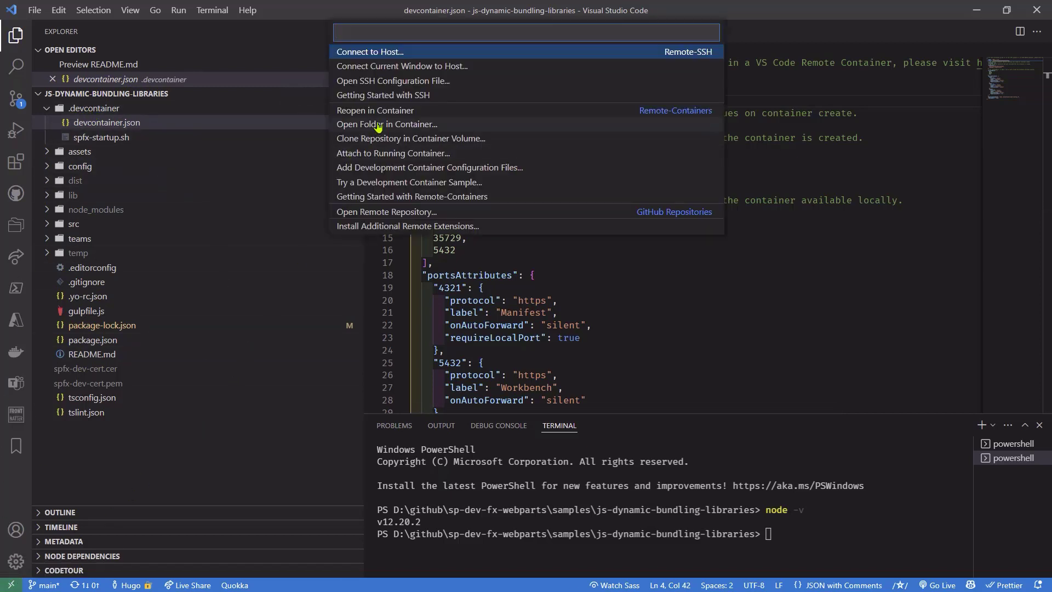
Step: Reopen js-dynamic-bundling-libraries inside the SPFx 1.7.0 dev container with a bash terminal
key("Escape")
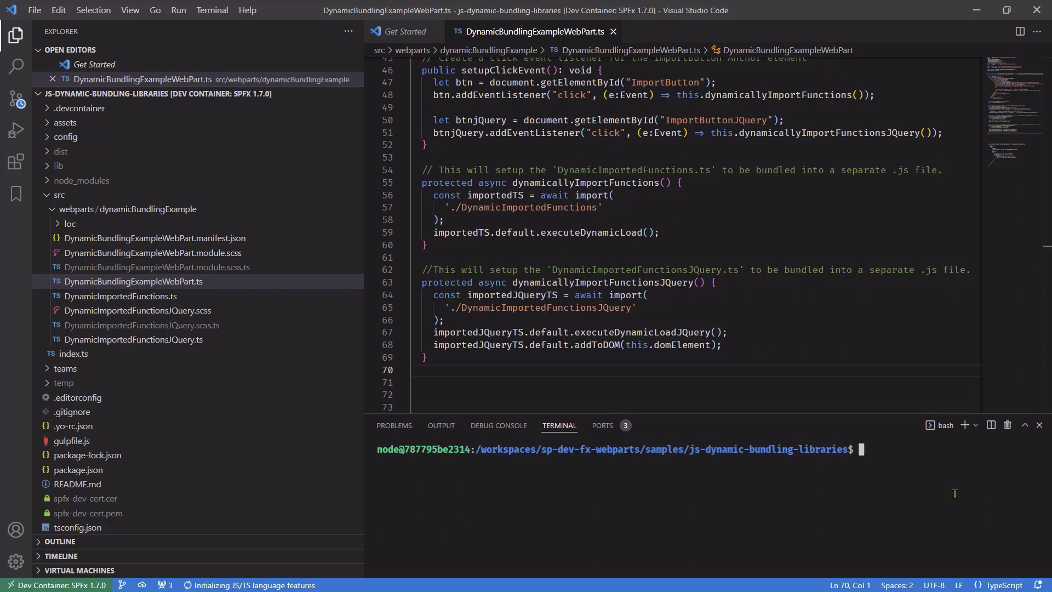
Step: Enter node -v in the SPFx dev container's bash terminal
type("t")
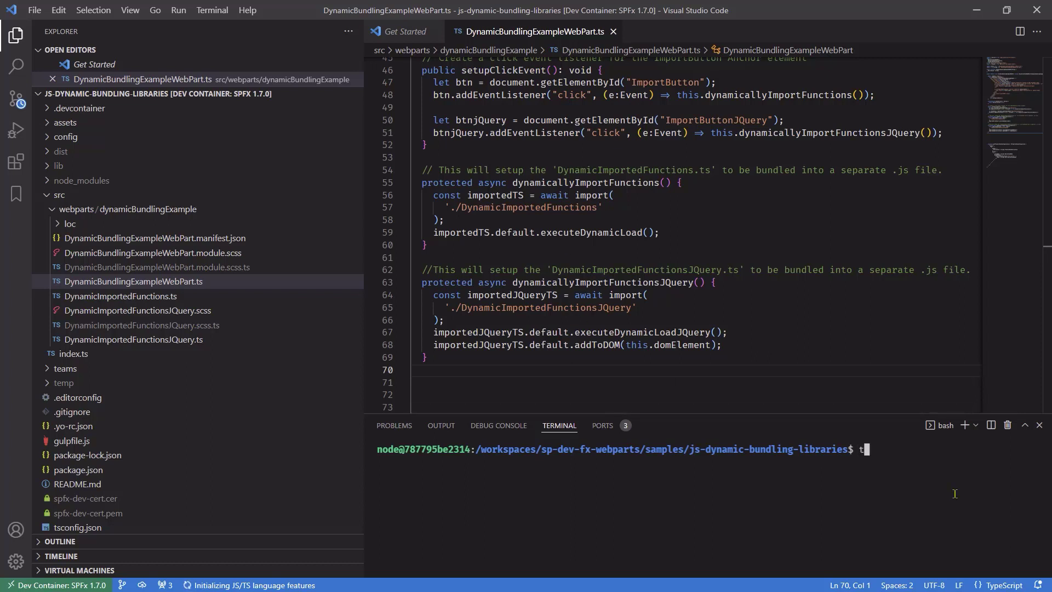
type("node")
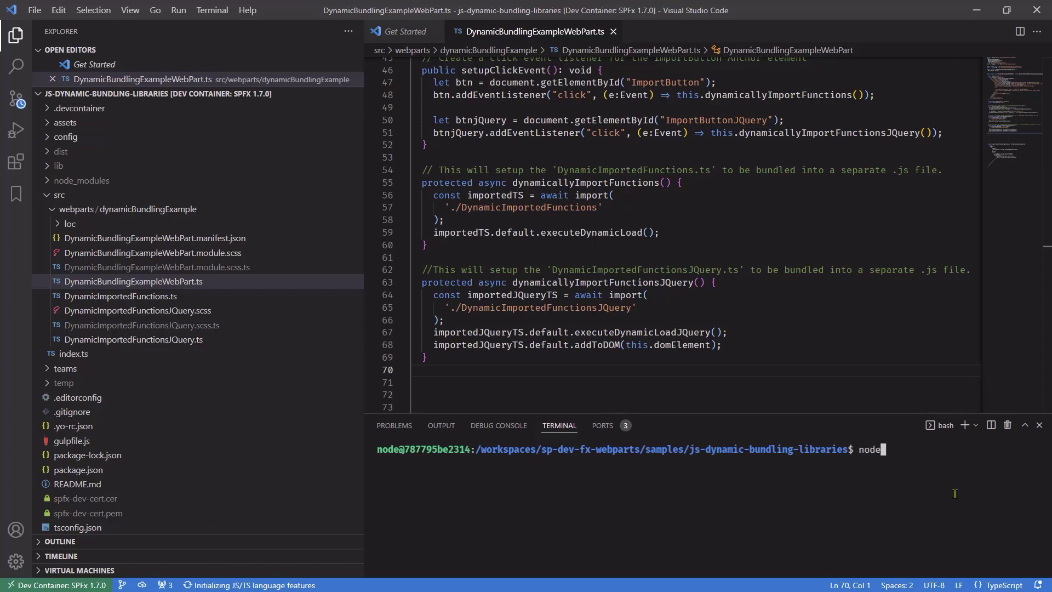
type("-")
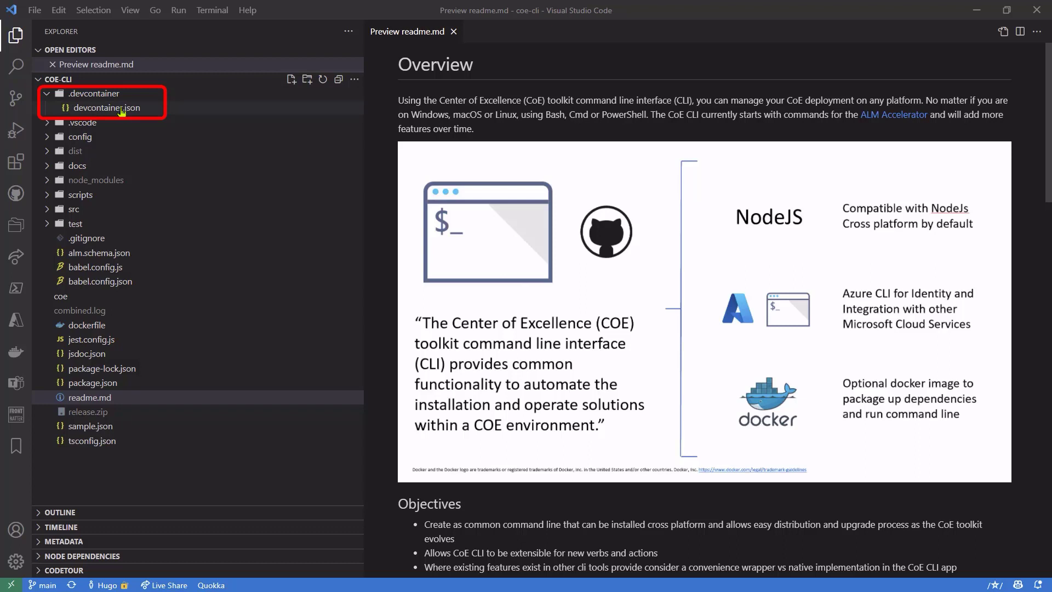
mouse_move(11, 584)
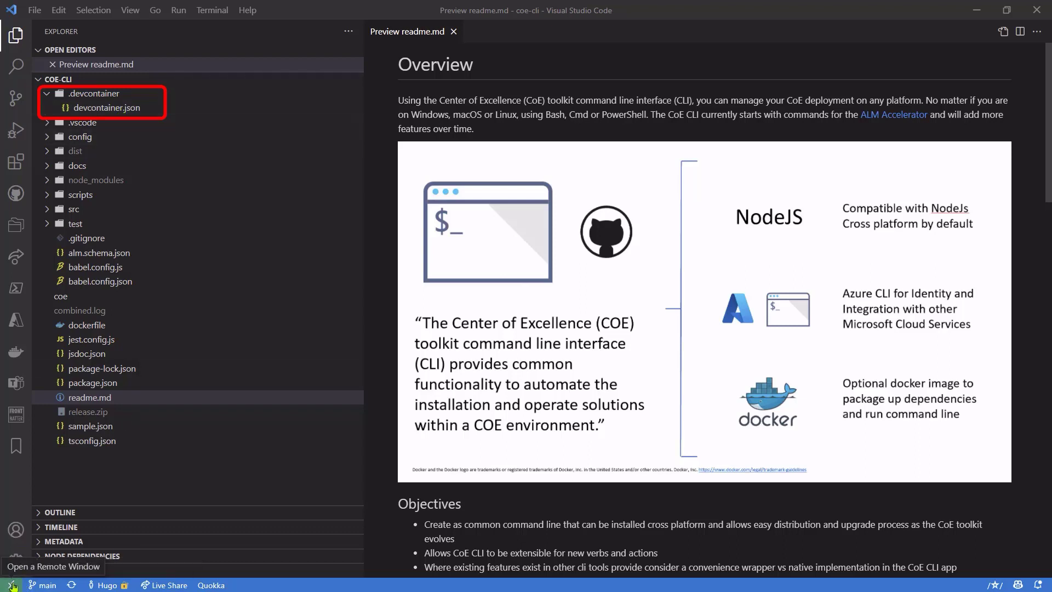
Step: Reopen the coe-cli project inside the CoE CLI Dev Container via the remote indicator
left_click(11, 584)
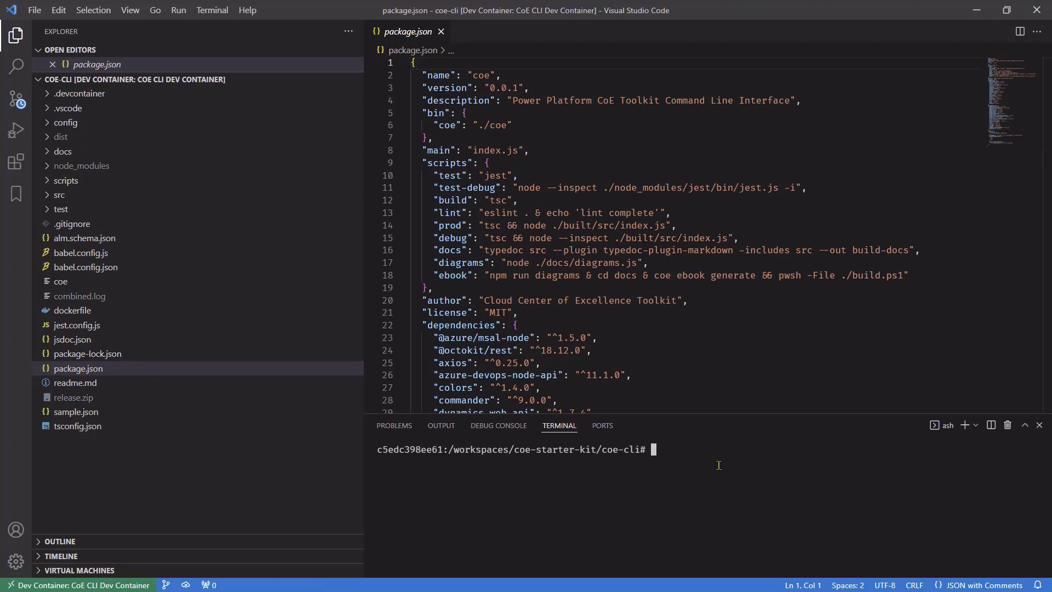
Step: Run node -v in the CoE CLI container terminal, reporting v17.5.0
type("n")
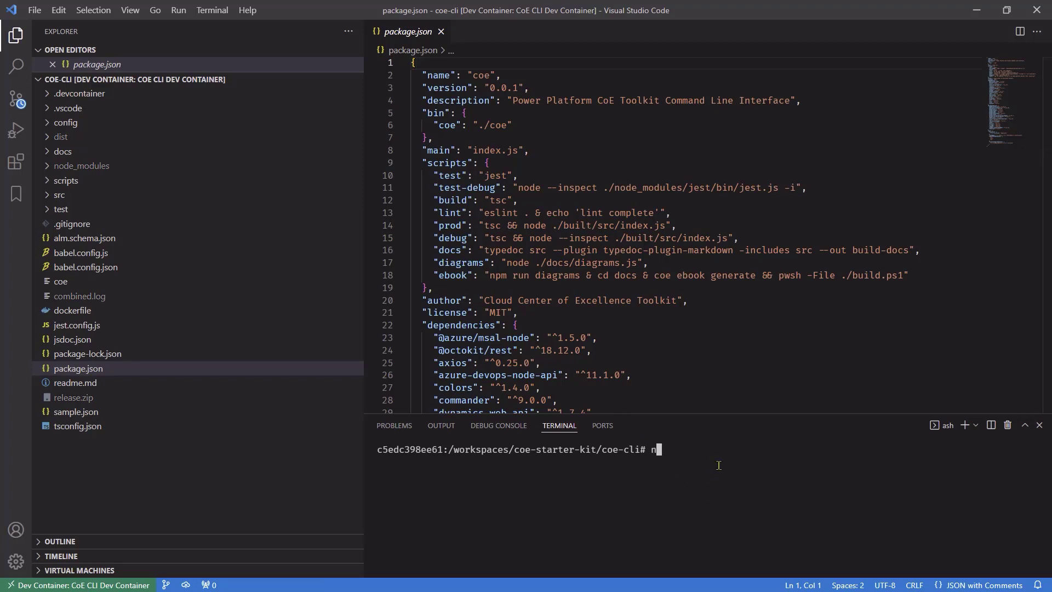
type("ode -v")
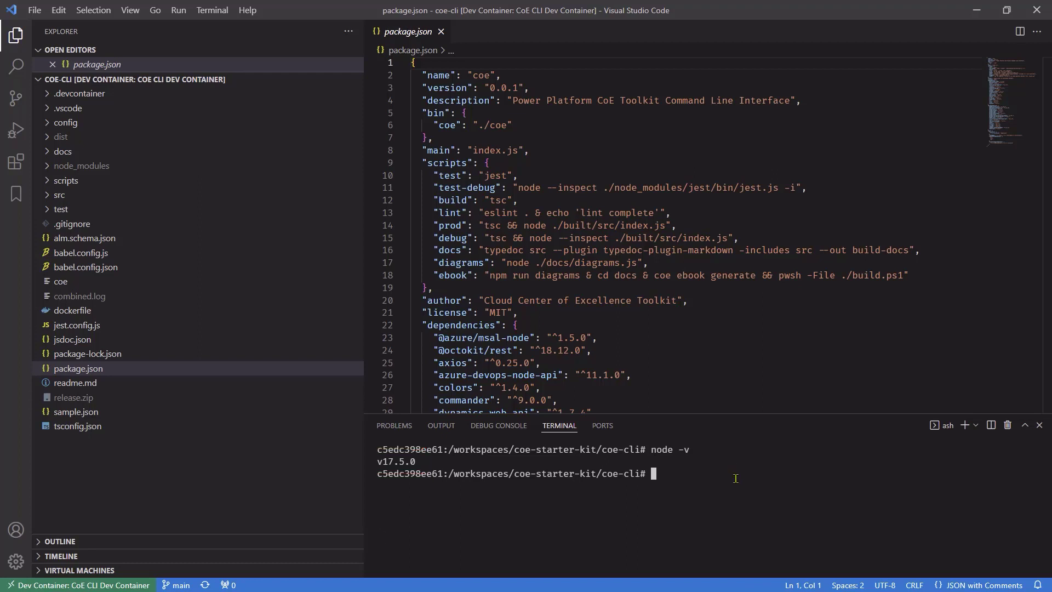
type("co")
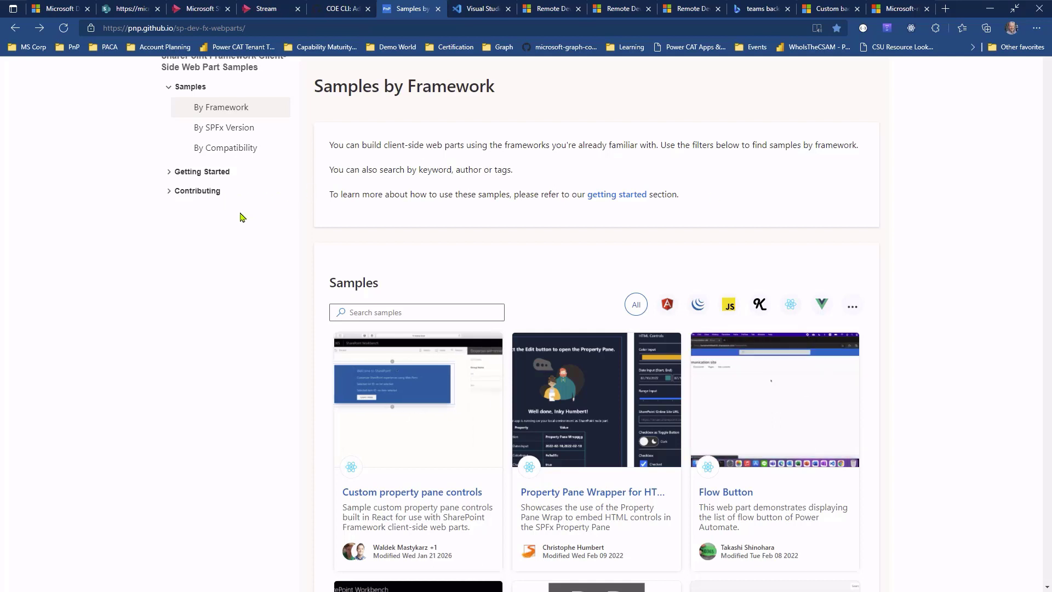
Step: Open the Enhanced Power Apps sample from the Samples by Framework gallery
scroll("down", 3)
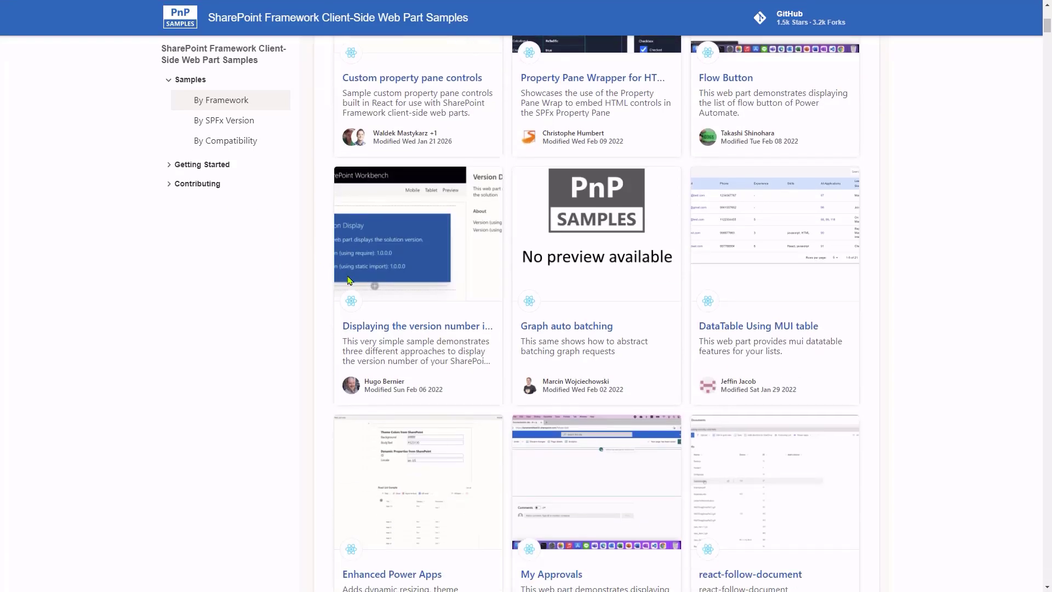
scroll("down", 3)
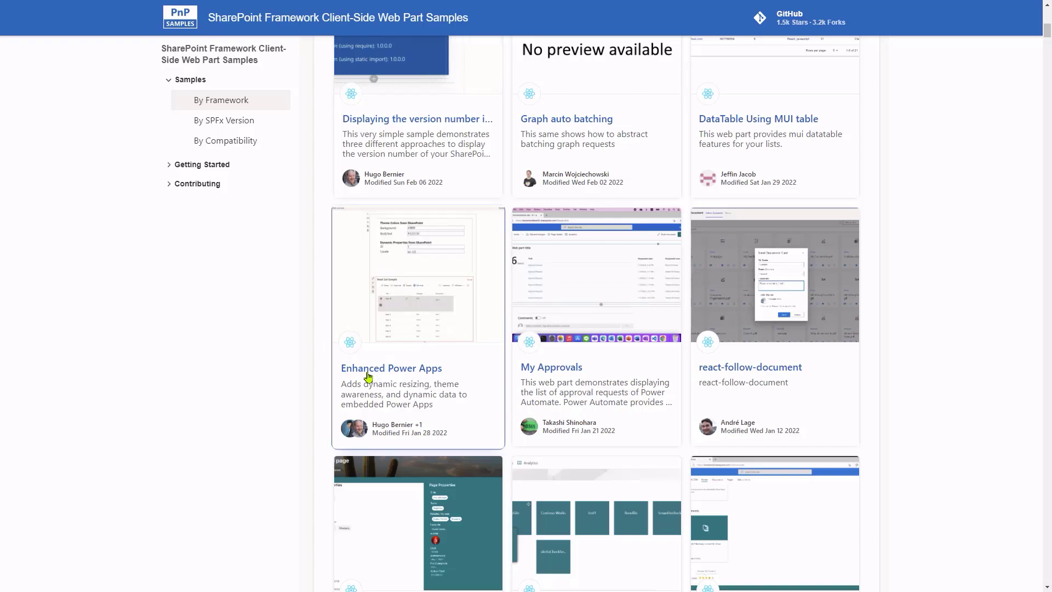
left_click(391, 368)
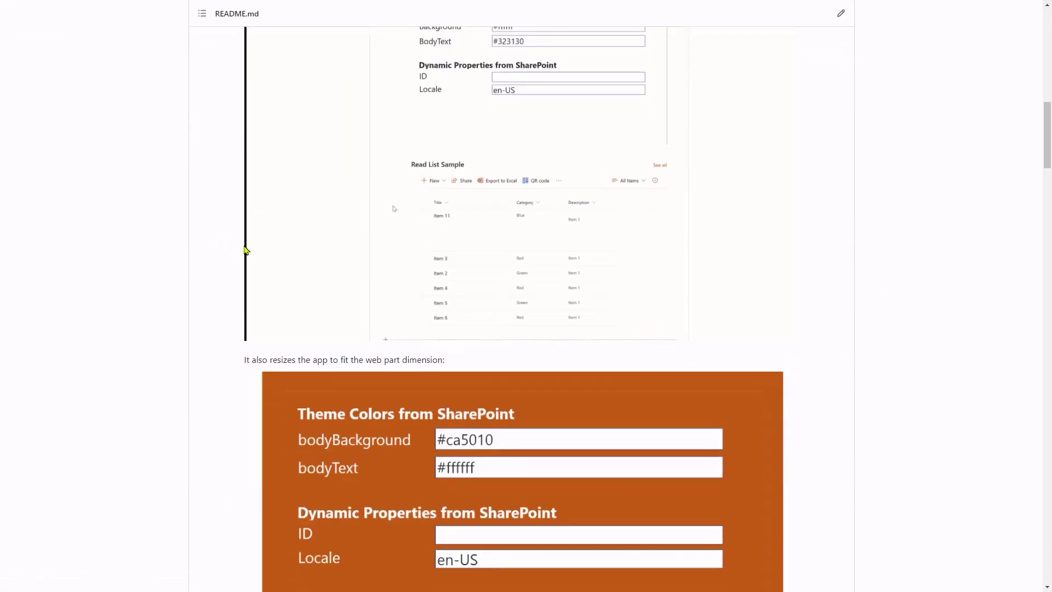
Step: Scroll the README to the Remote Containers Compatible badge and Minimal Path to Awesome
scroll("down", 3)
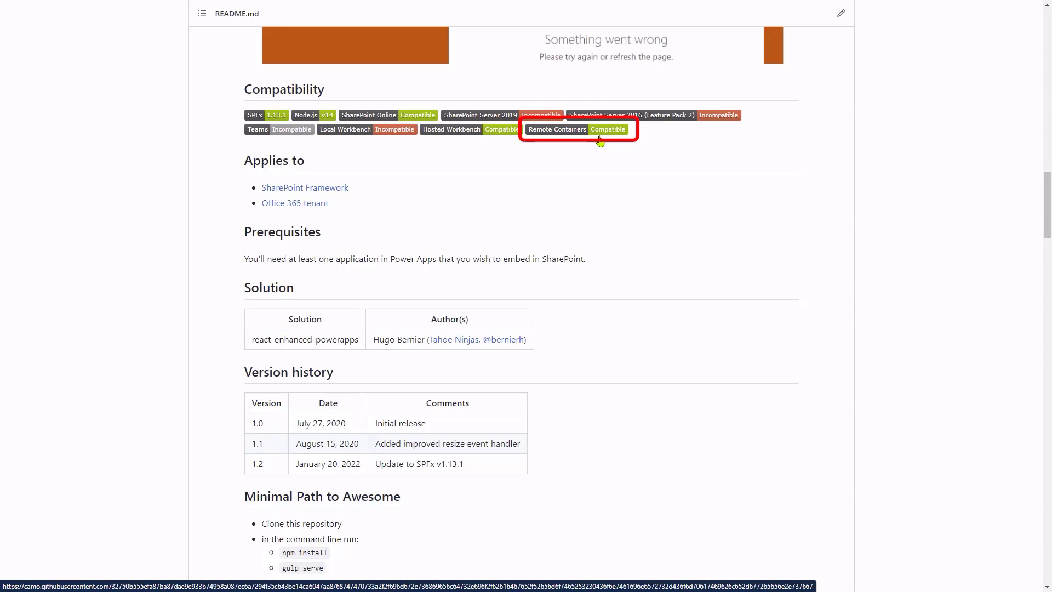
scroll("down", 3)
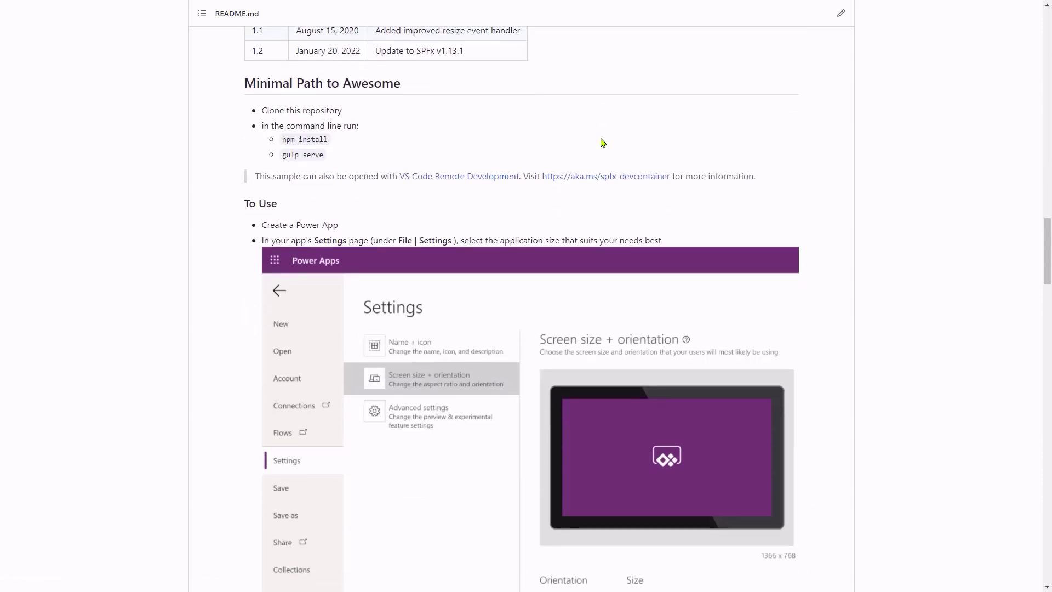